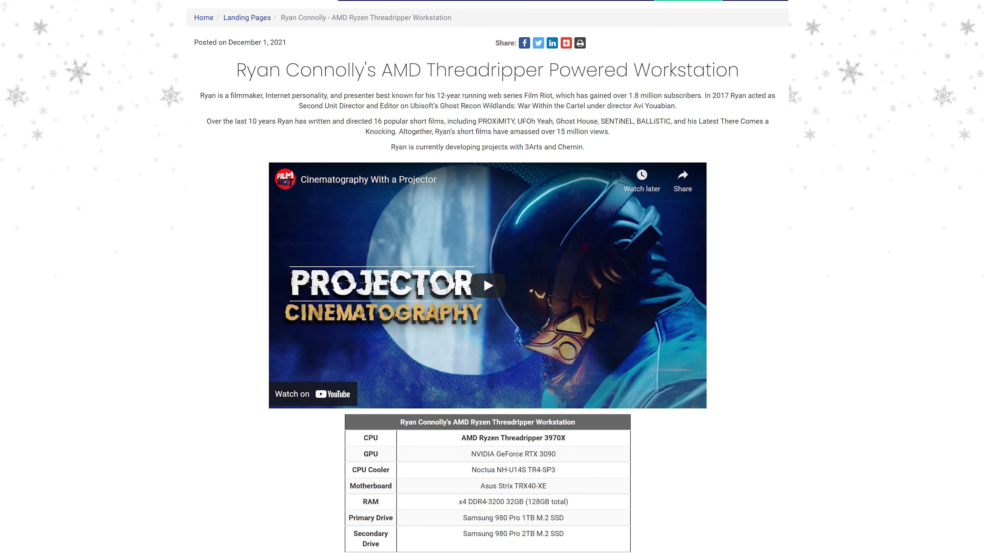
Step: Scroll the Puget Systems page down to the spec table and Purchase button
{"action": "scroll", "scroll_direction": "down", "scroll_amount": 3}
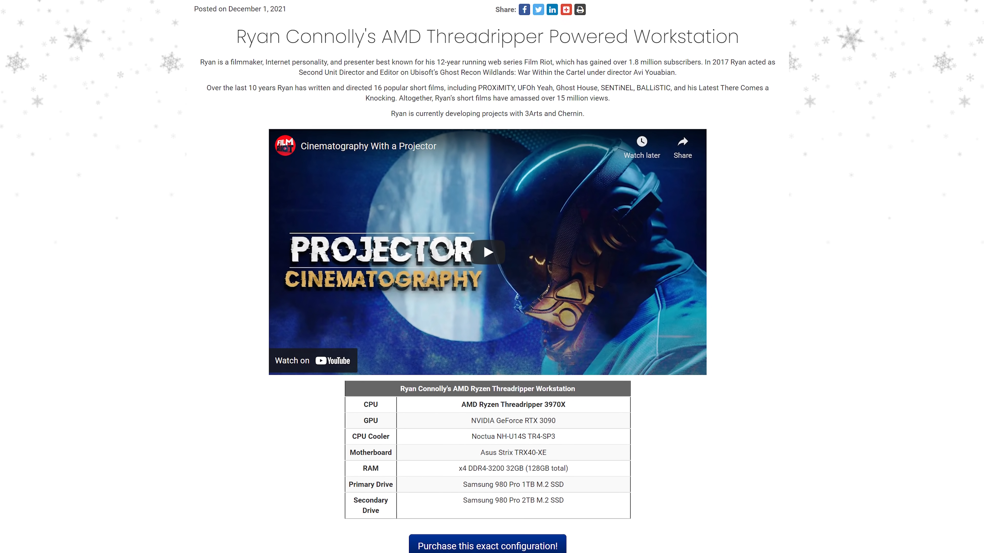
{"action": "scroll", "scroll_direction": "down", "scroll_amount": 3}
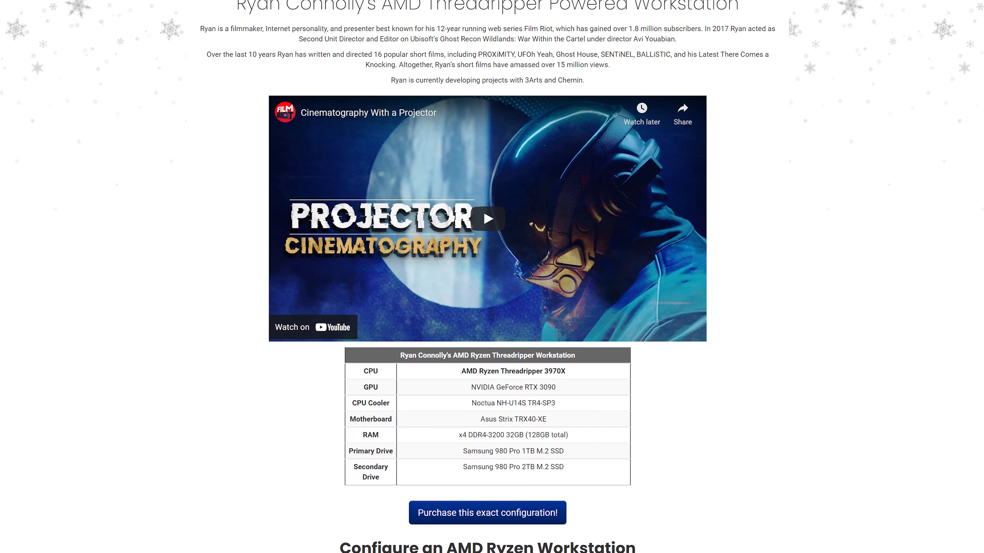
{"action": "scroll", "scroll_direction": "down", "scroll_amount": 3}
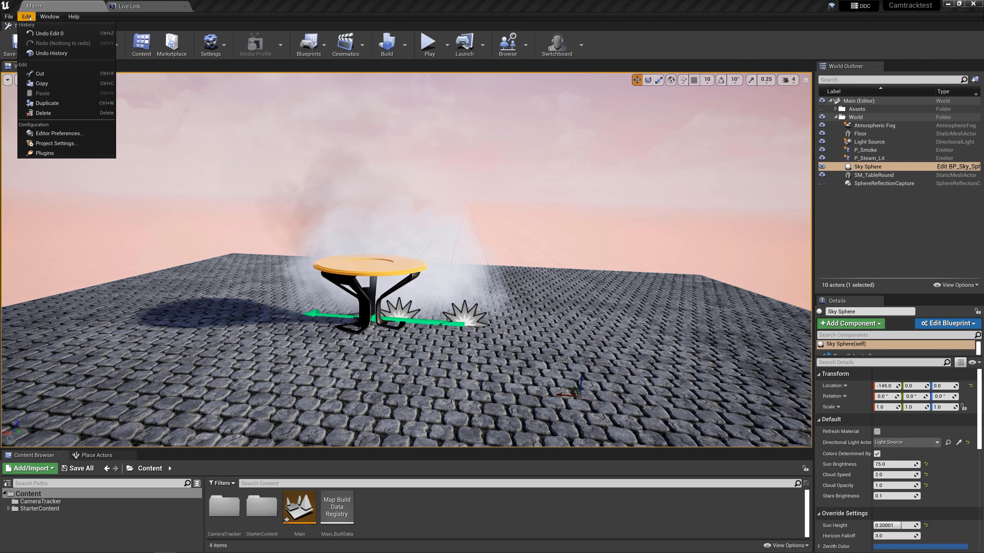
Step: Add one static endpoint with the IP:6666 address in the UDP Messaging plugin settings
{"action": "left_click", "coordinate": [55, 143]}
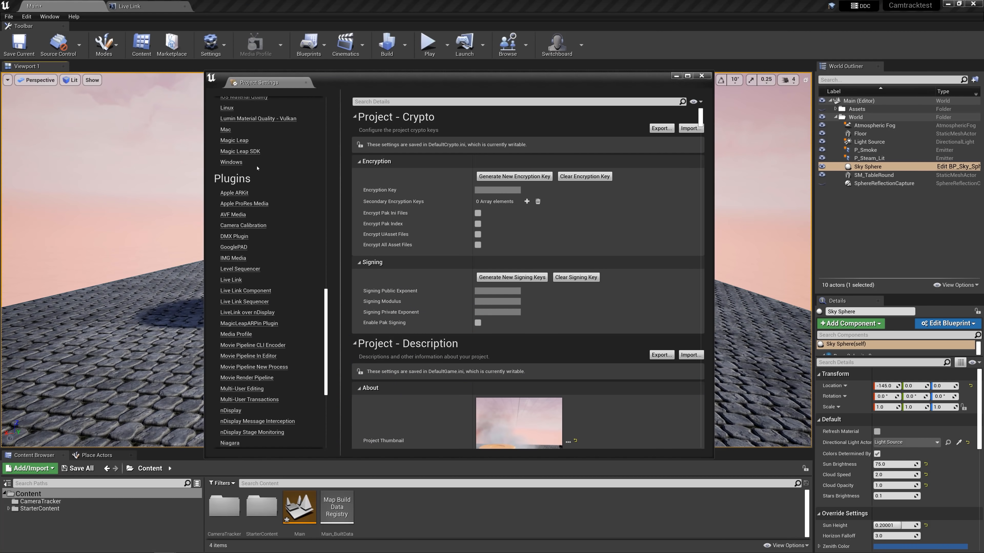
{"action": "left_click", "coordinate": [239, 394]}
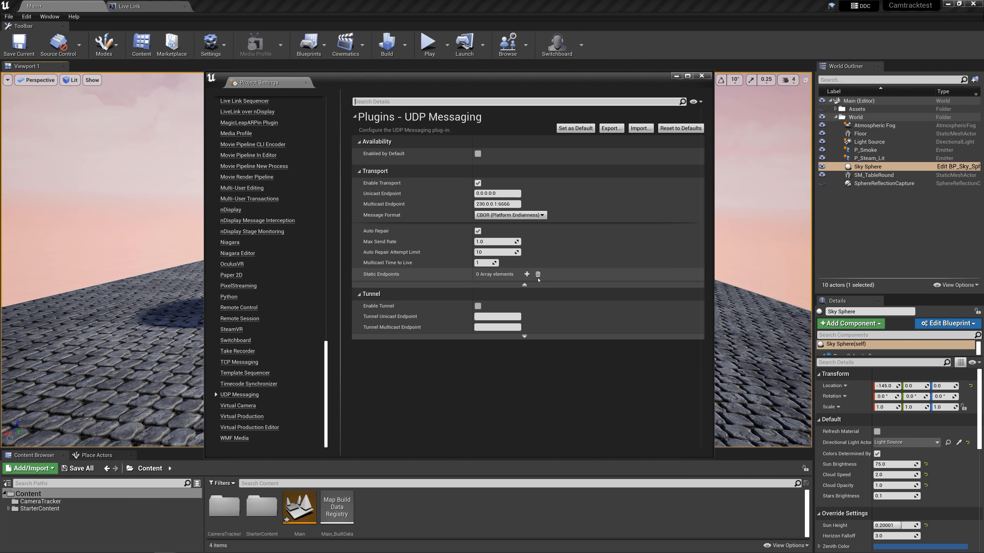
{"action": "left_click", "coordinate": [526, 274]}
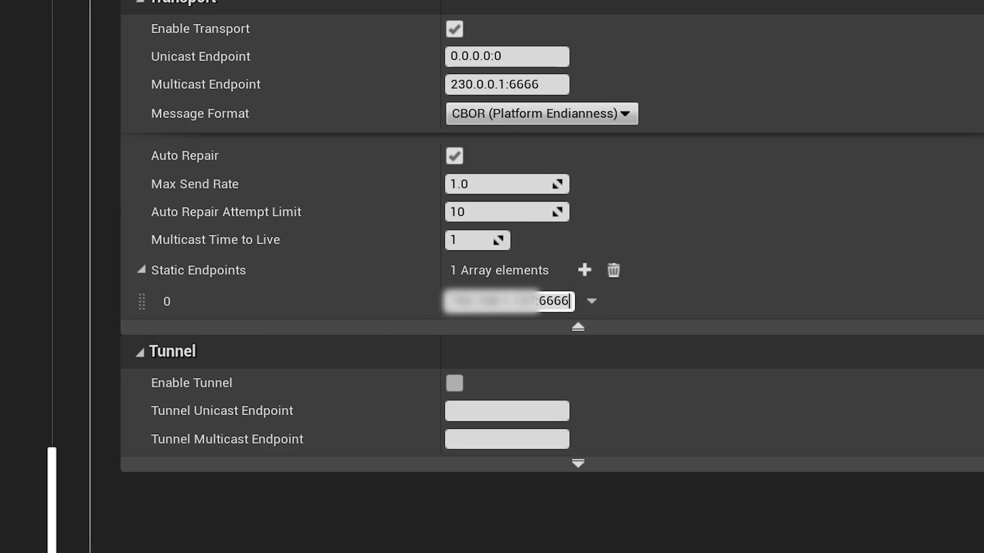
{"action": "left_click", "coordinate": [59, 7]}
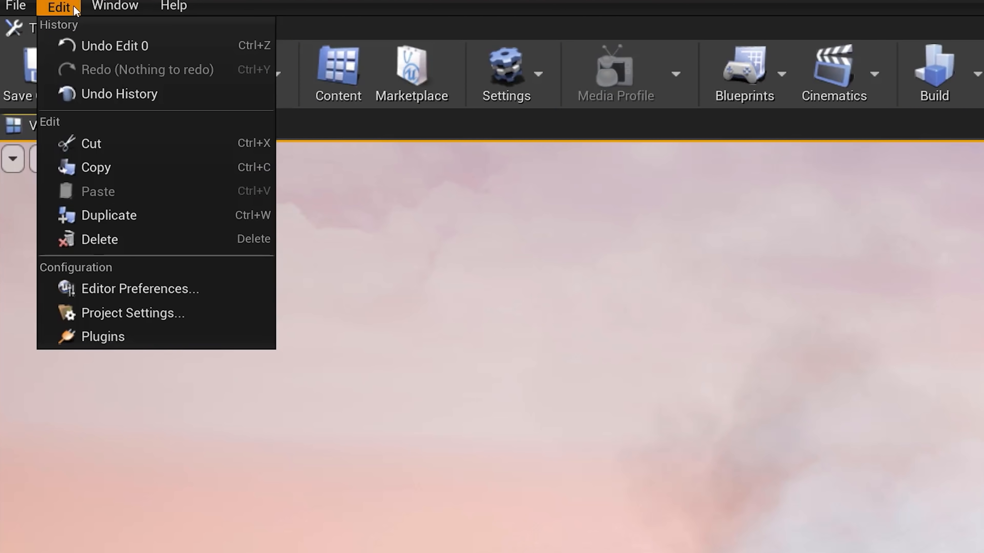
Step: Search the installed plugins for 'live link' and show the empty Live Link window
{"action": "left_click", "coordinate": [103, 336]}
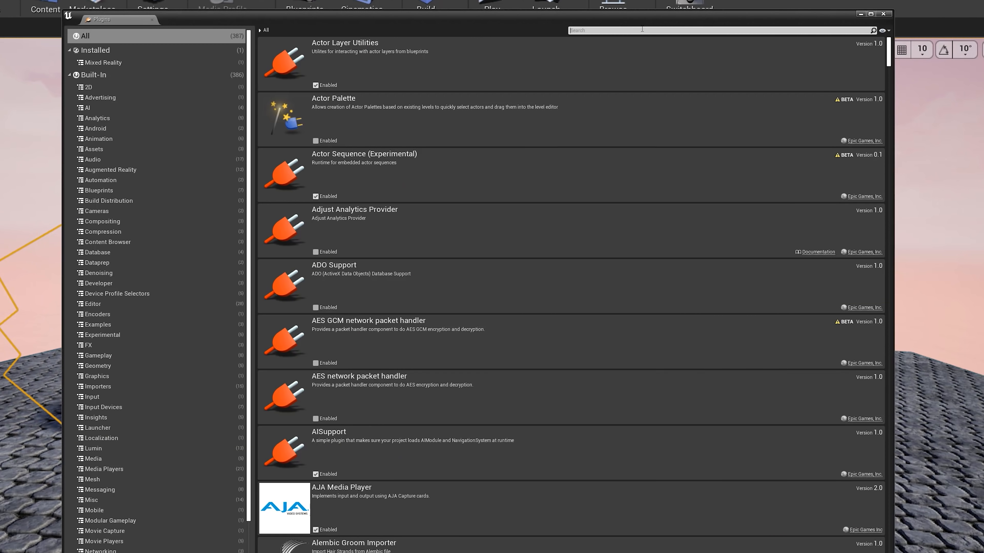
{"action": "type", "text": "live link"}
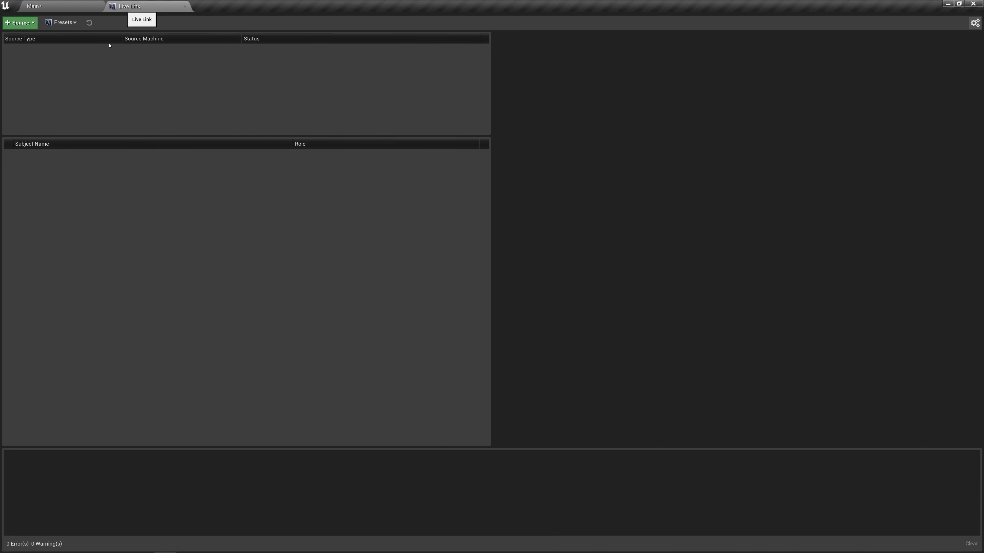
Step: Connect the ViveLiveLinkPlugin message bus source and select its active tracker subject
{"action": "left_click", "coordinate": [18, 22]}
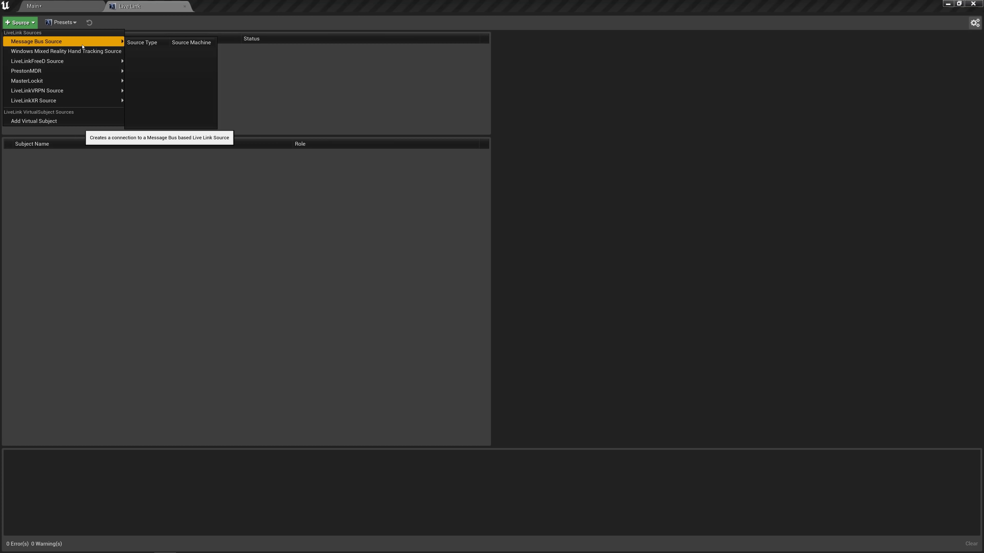
{"action": "left_click", "coordinate": [36, 42]}
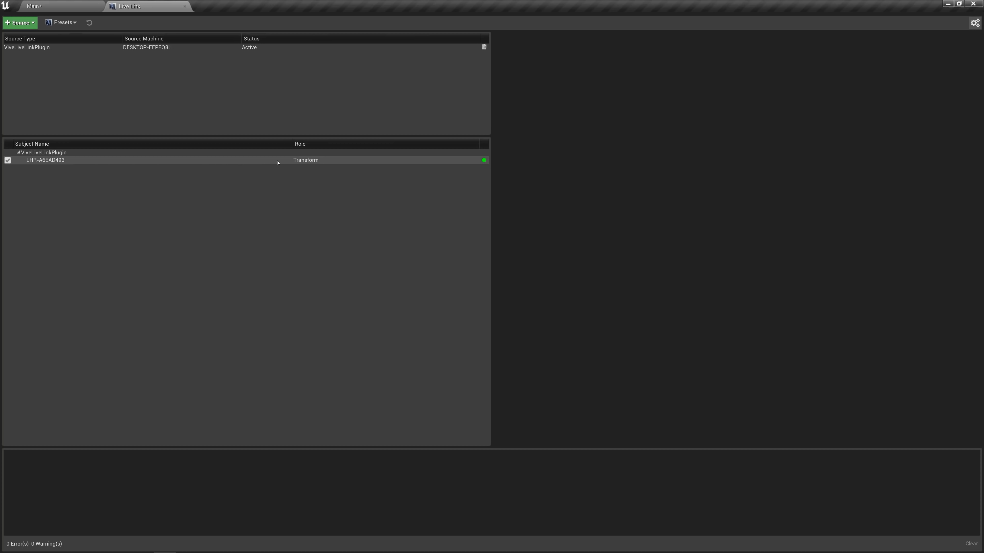
{"action": "mouse_move", "coordinate": [487, 164]}
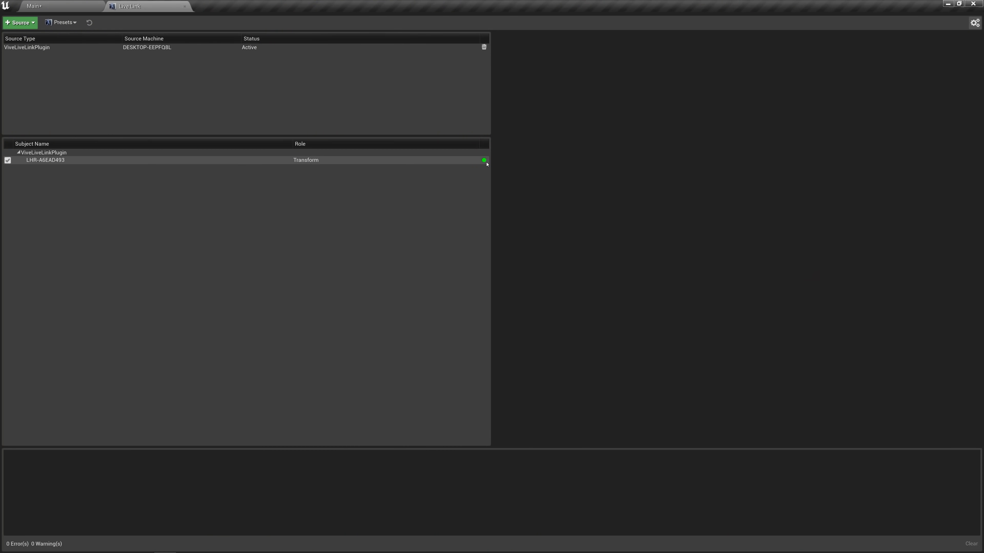
{"action": "left_click", "coordinate": [47, 6]}
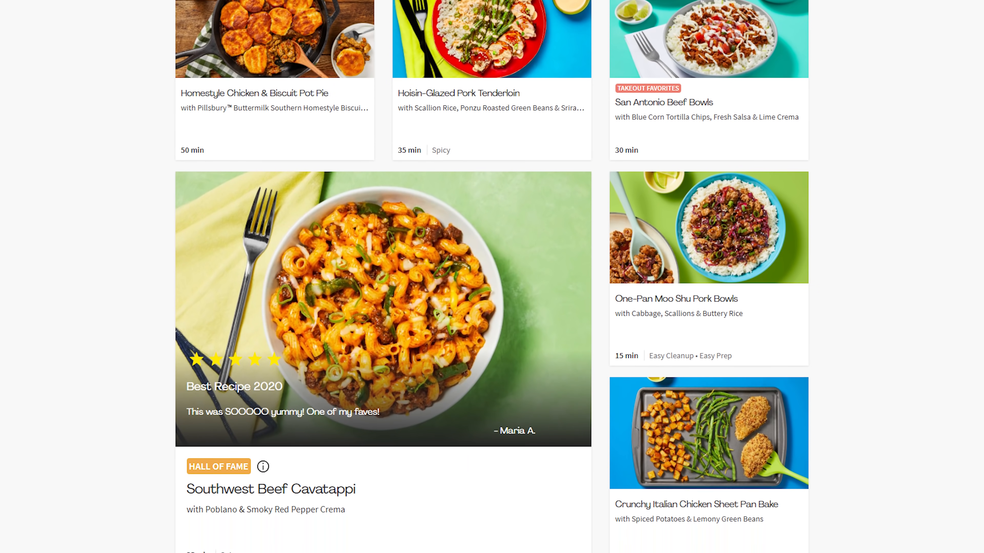
Step: Scroll the HelloFresh page down to more recipes like Southwest Beef Cavatappi
{"action": "scroll", "scroll_direction": "down", "scroll_amount": 3}
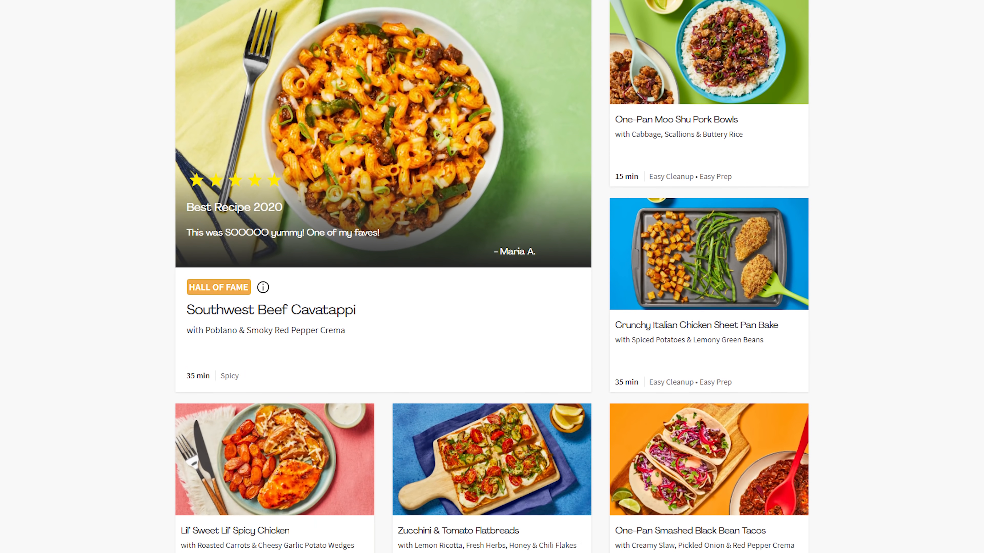
{"action": "scroll", "scroll_direction": "down", "scroll_amount": 3}
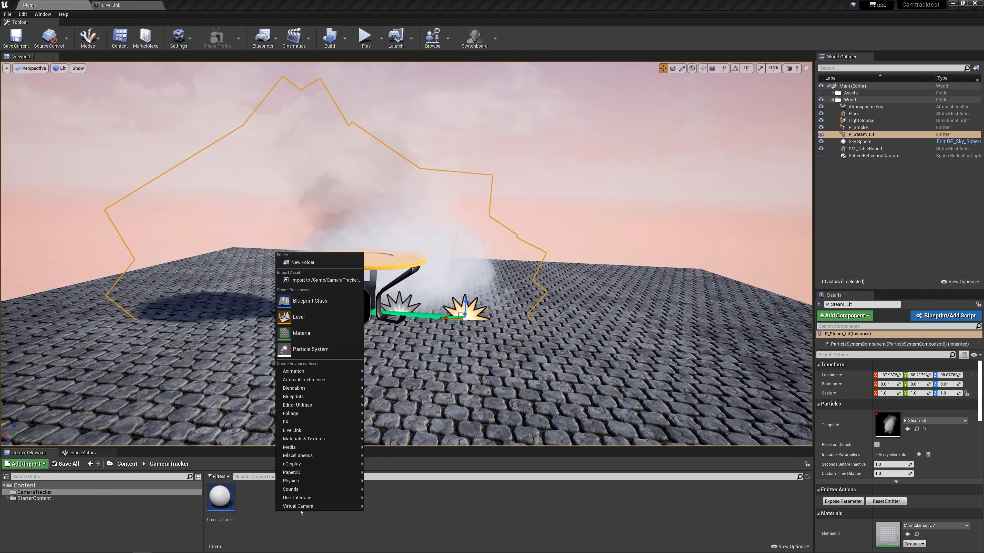
Step: Begin a new Blueprint Class in the CameraTracker folder, reaching Pick Parent Class
{"action": "left_click", "coordinate": [308, 301]}
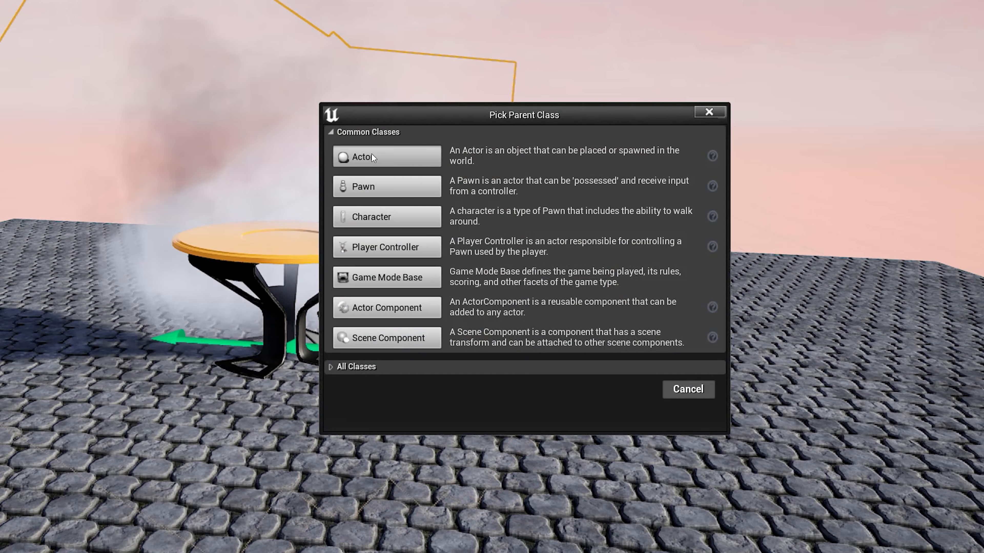